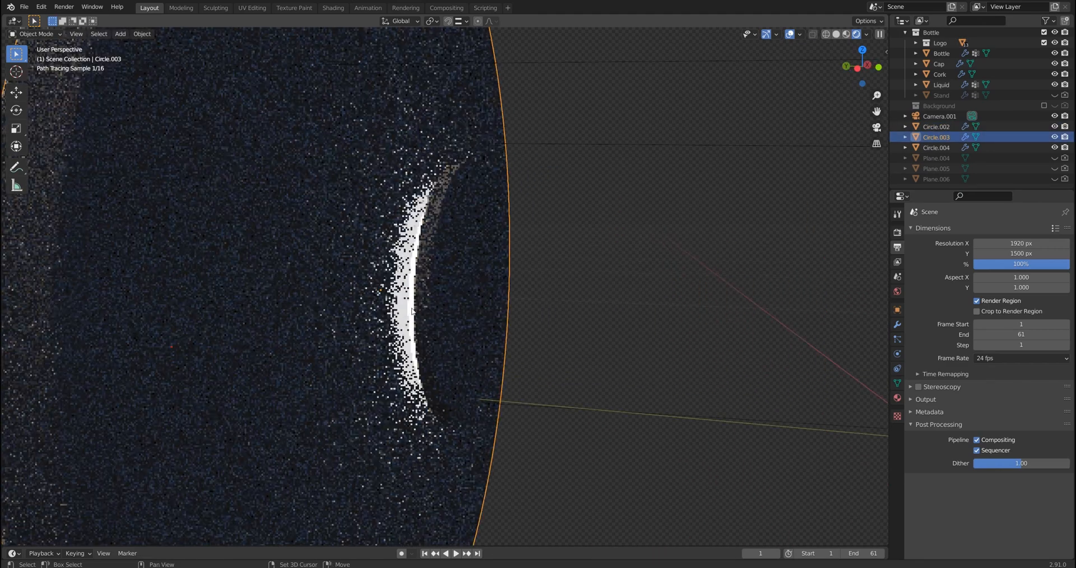
Step: Select the Circle.004 plane, orbit the view, and keep Nishita as the sky type
left_click(936, 147)
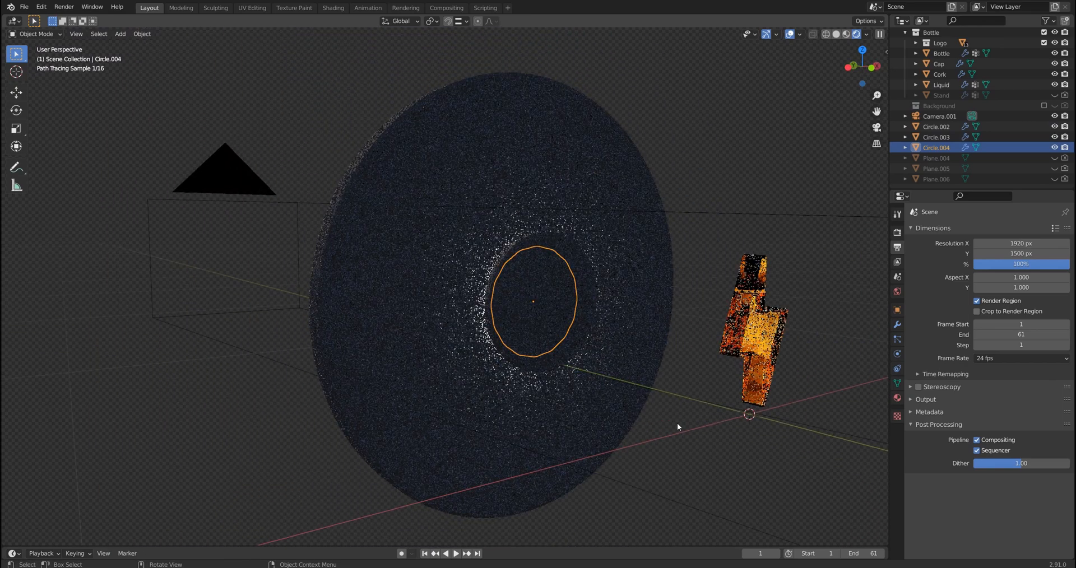
left_click_drag(679, 426, 535, 376)
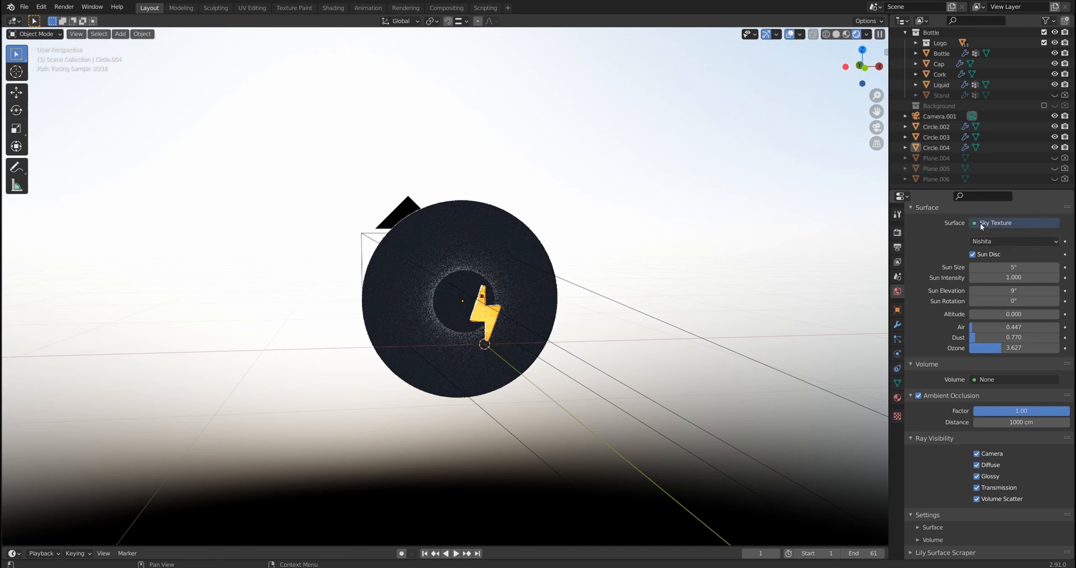
left_click(1014, 241)
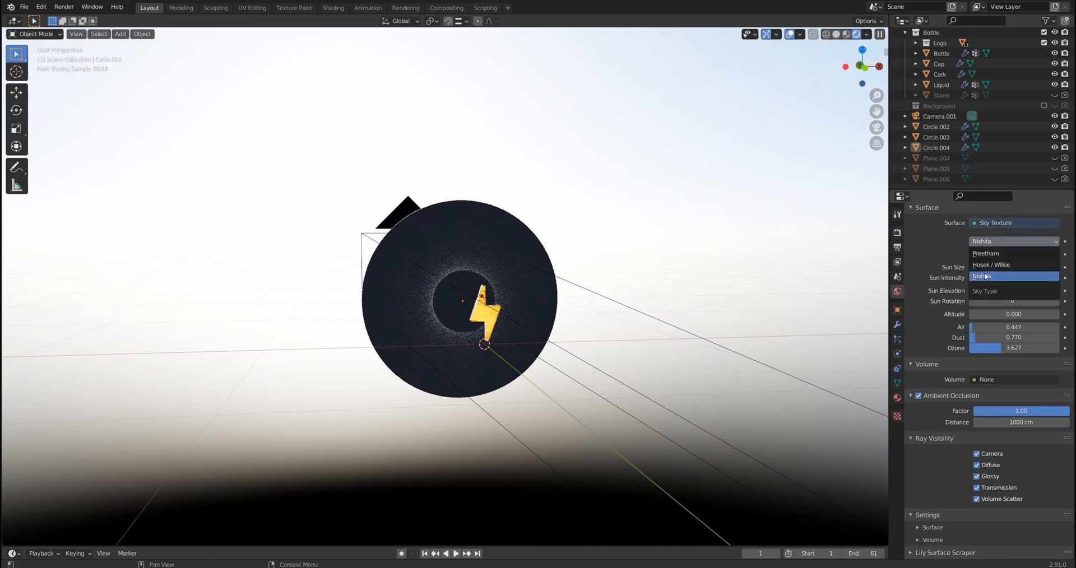
left_click(984, 277)
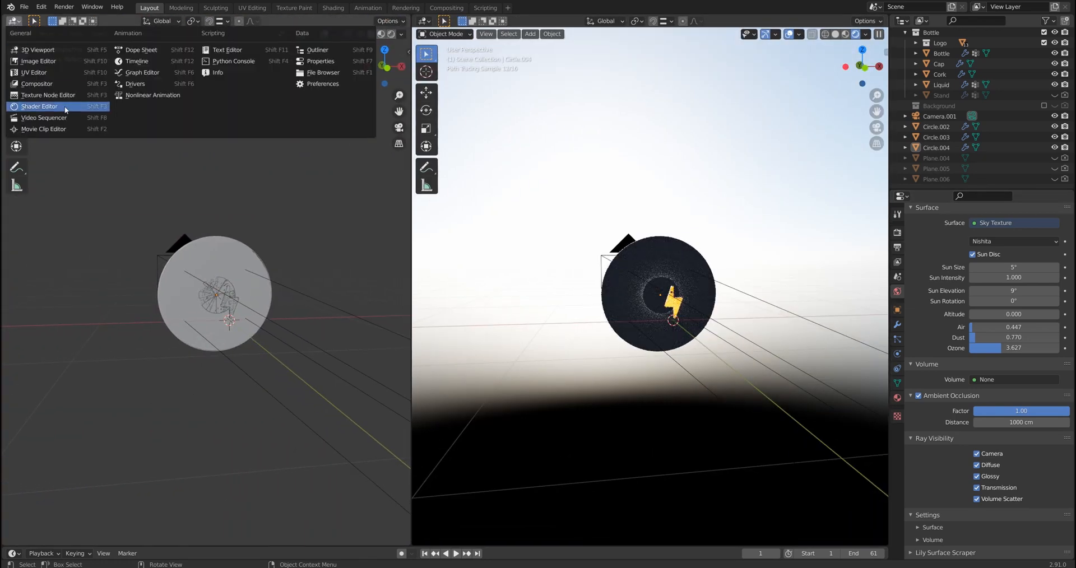
Step: Turn the left area into the Shader Editor showing the world's Sky Texture node
left_click(39, 106)
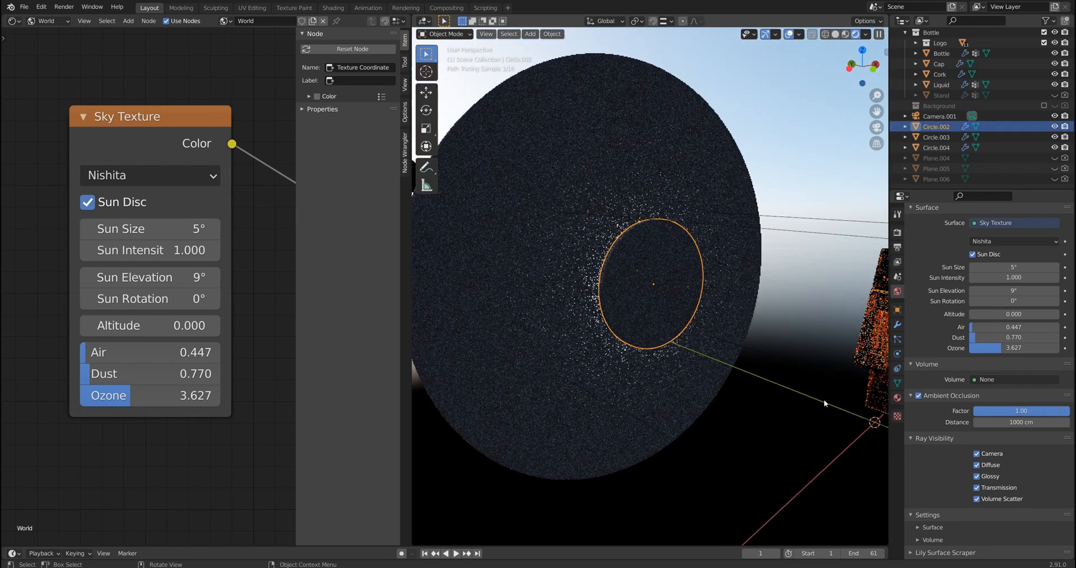
Step: Open Circle.002's Object Properties and scroll to the Ray Visibility options
left_click(896, 229)
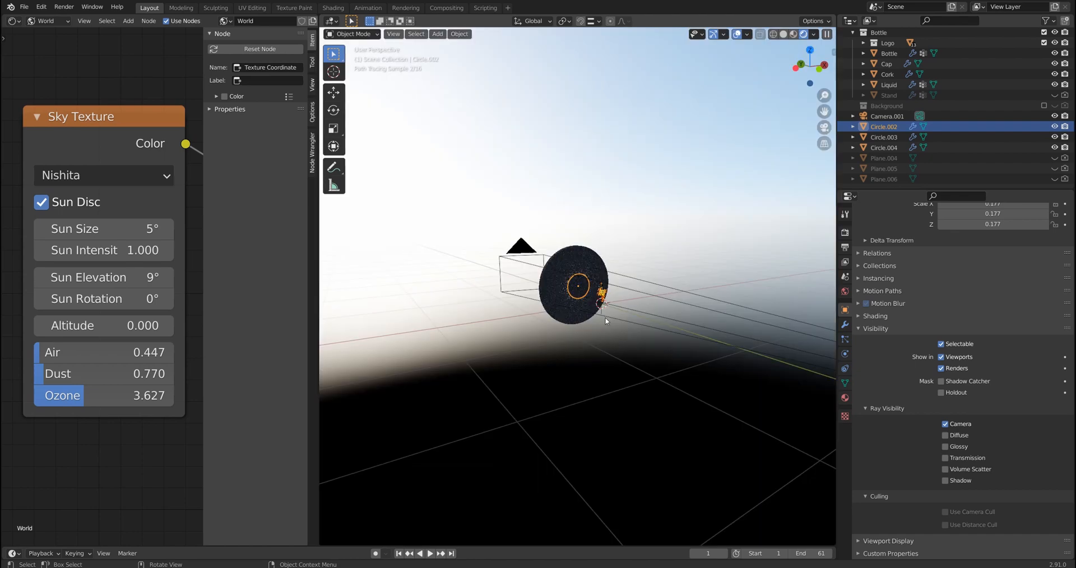
scroll("down", 3)
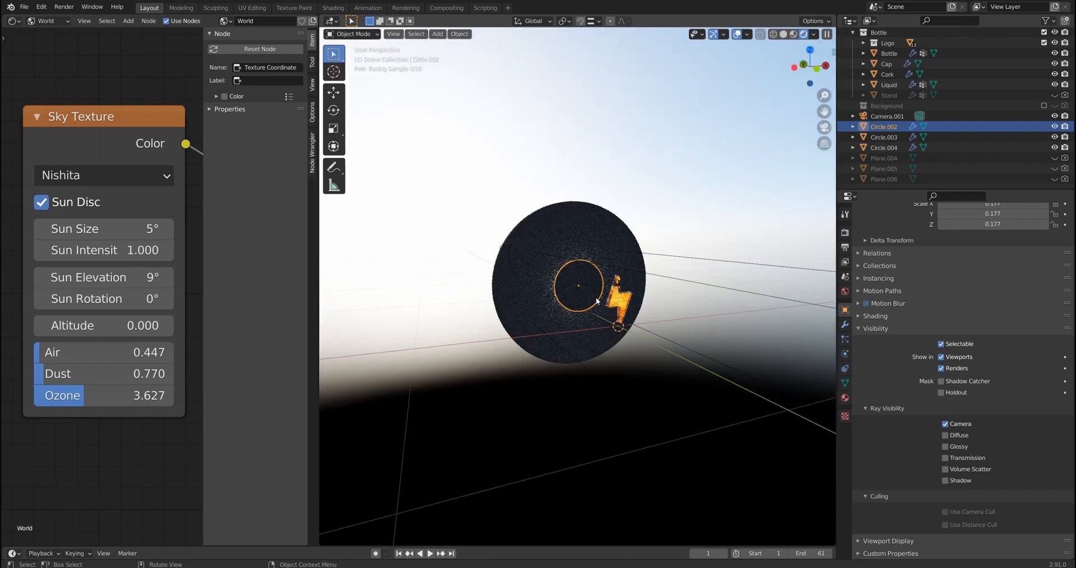